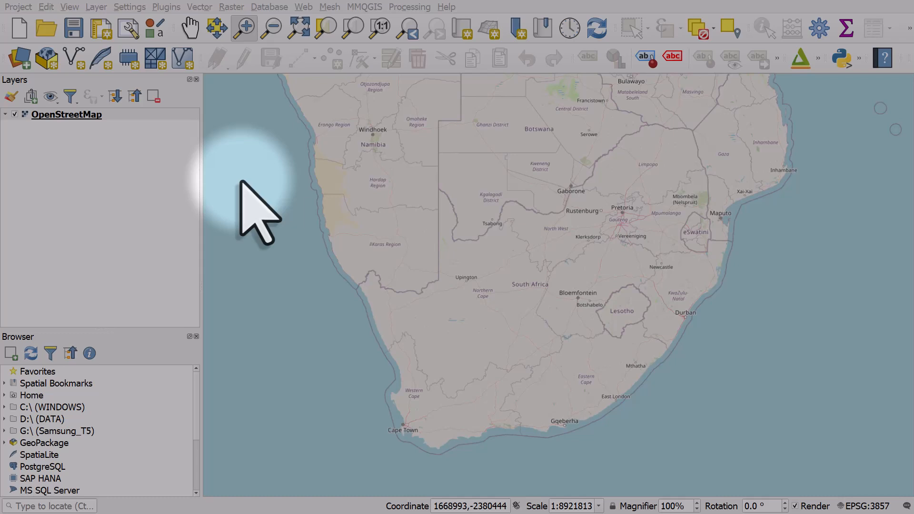
Reach the Create Grid tool under Vector > Research Tools
click(199, 7)
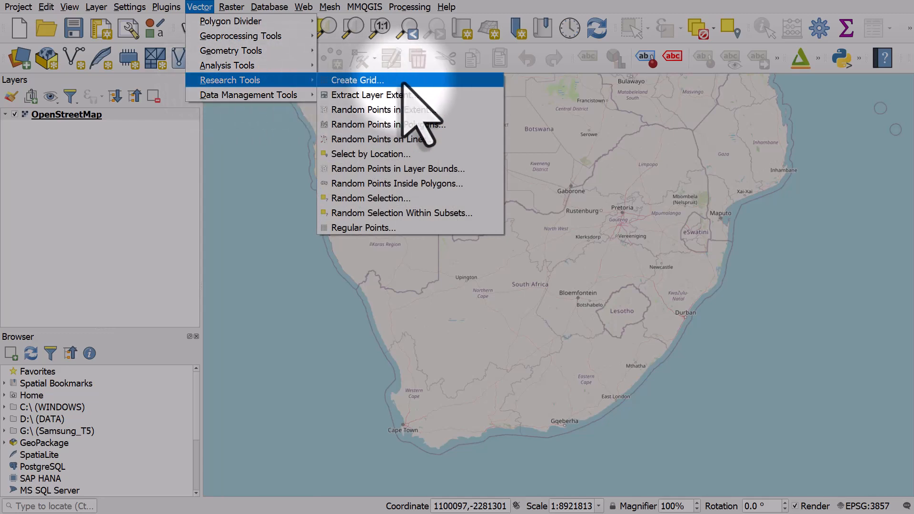
Start Create Grid and choose the Hexagon (Polygon) grid type
click(356, 80)
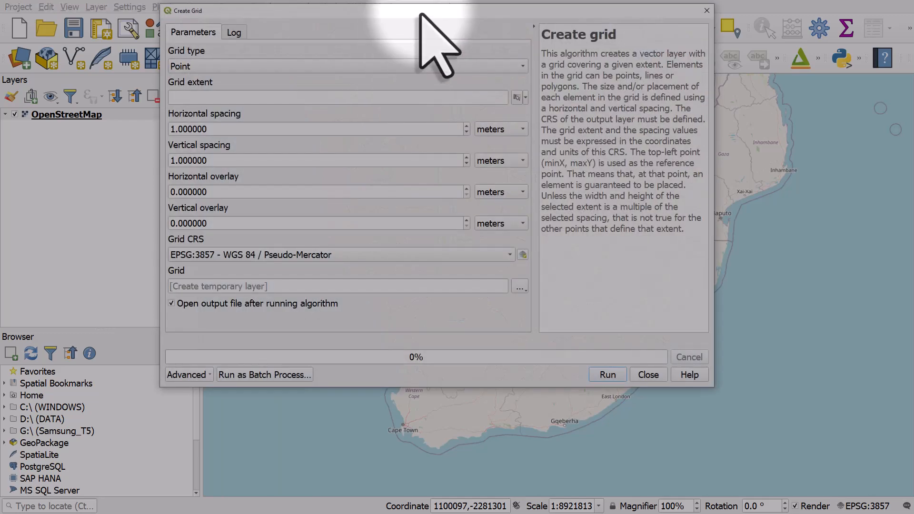
mouse_move(427, 84)
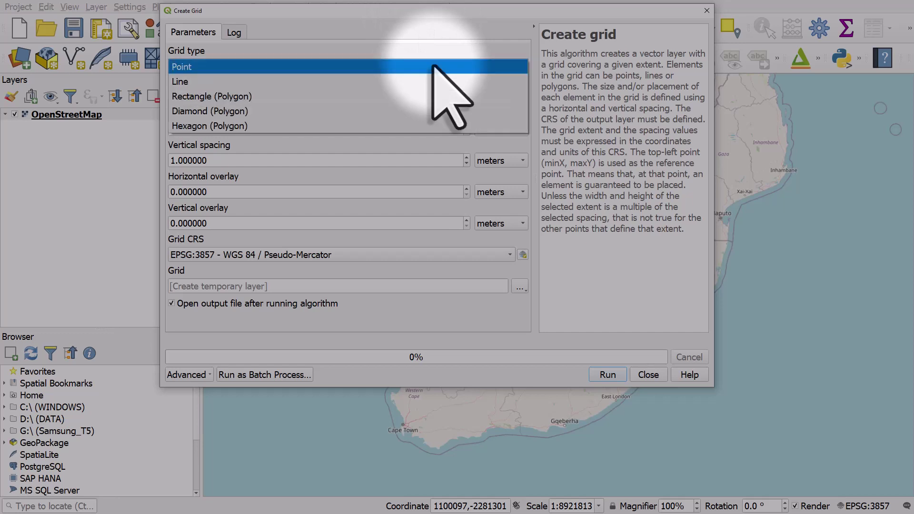
click(180, 82)
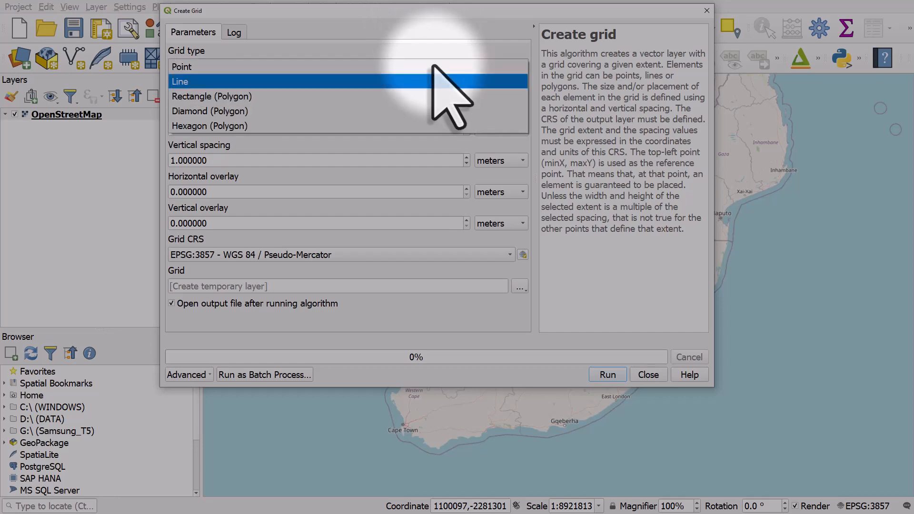
click(181, 66)
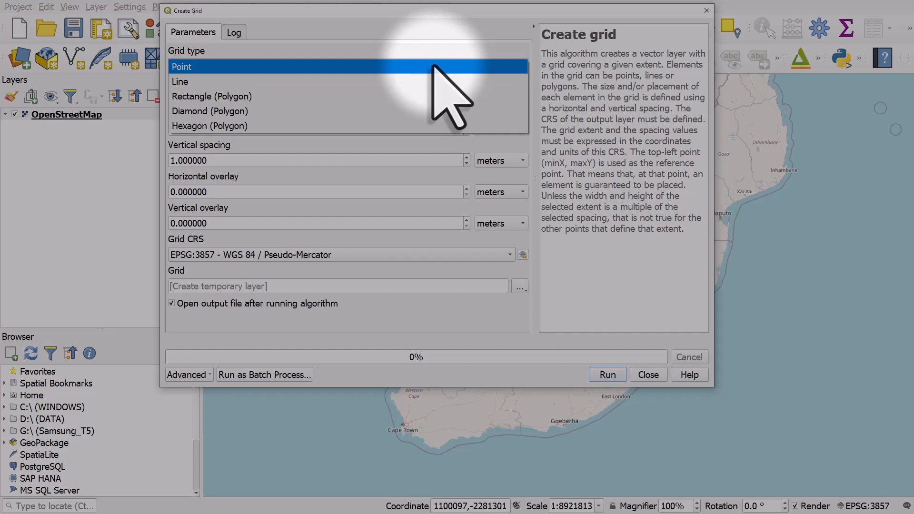
click(181, 82)
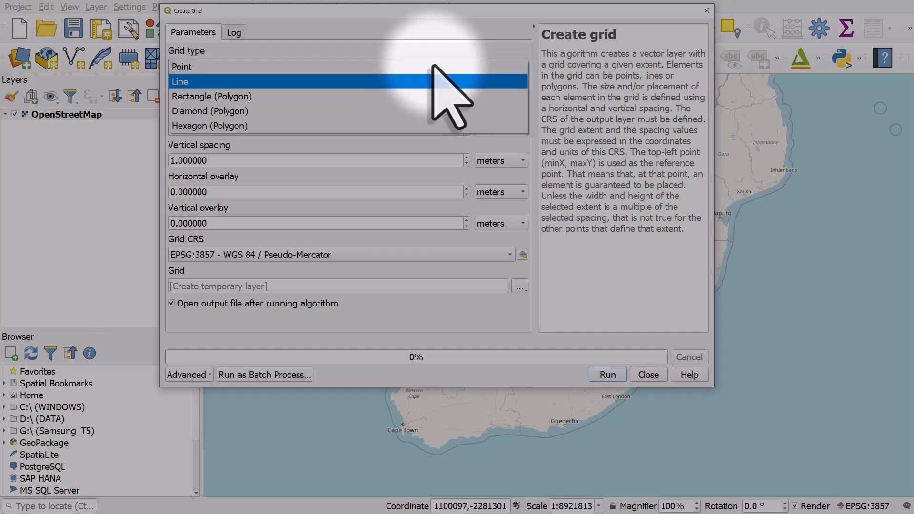
click(211, 96)
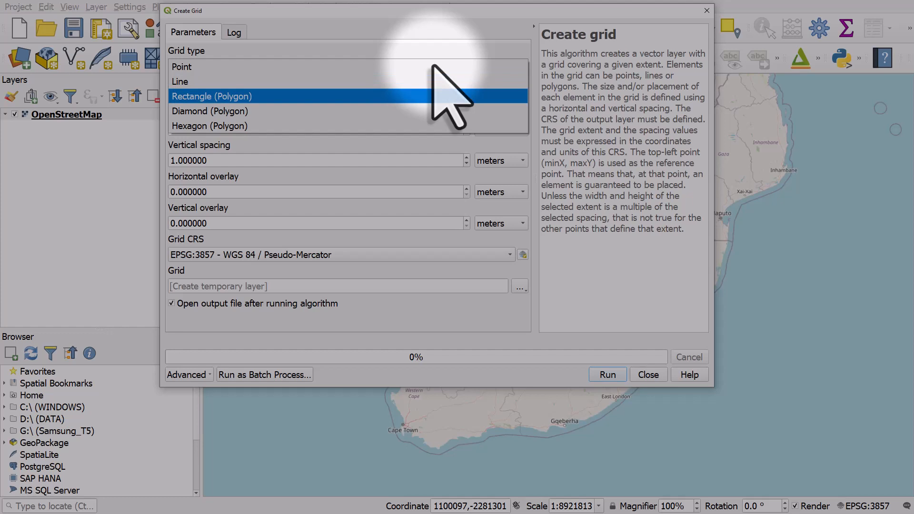
click(210, 126)
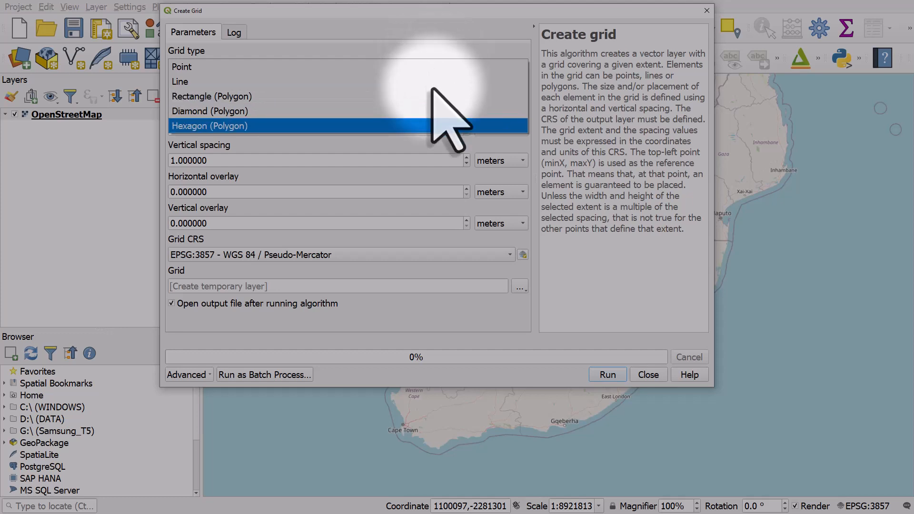
click(210, 125)
text(100.000000)
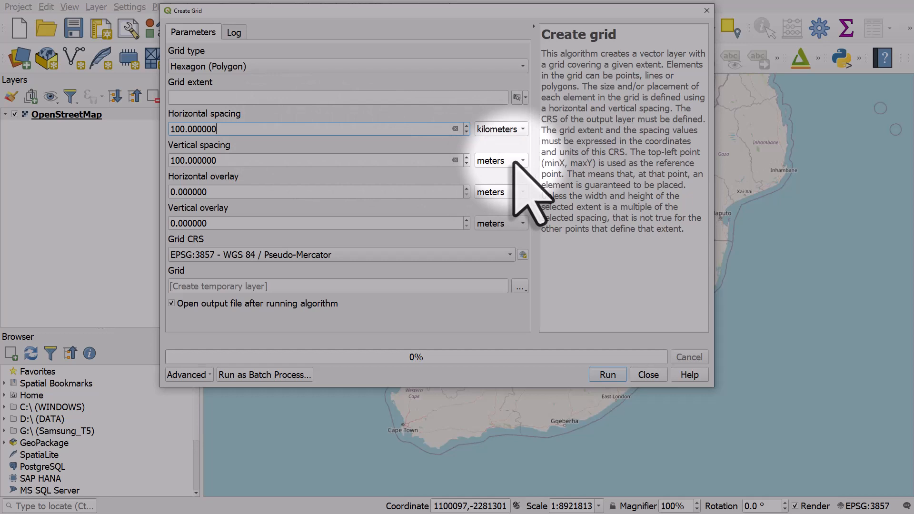
Set horizontal and vertical spacing to 100 kilometres
click(500, 160)
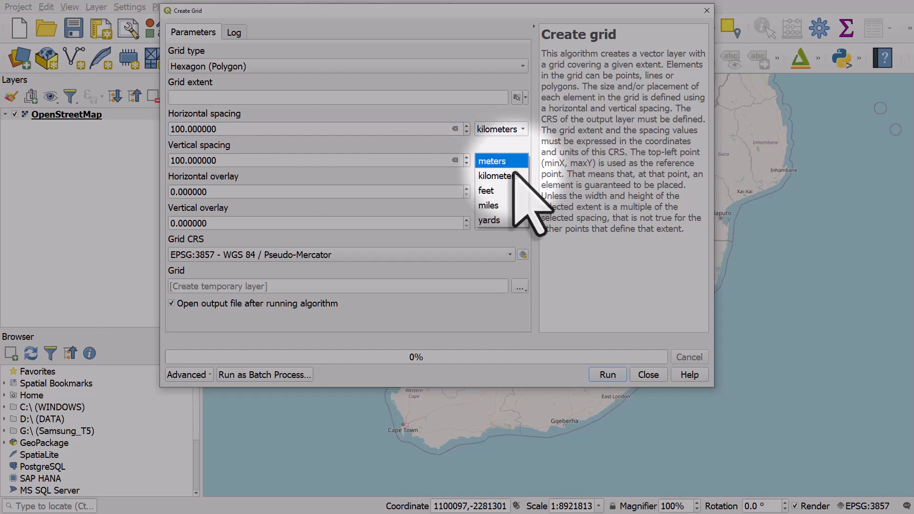
click(498, 175)
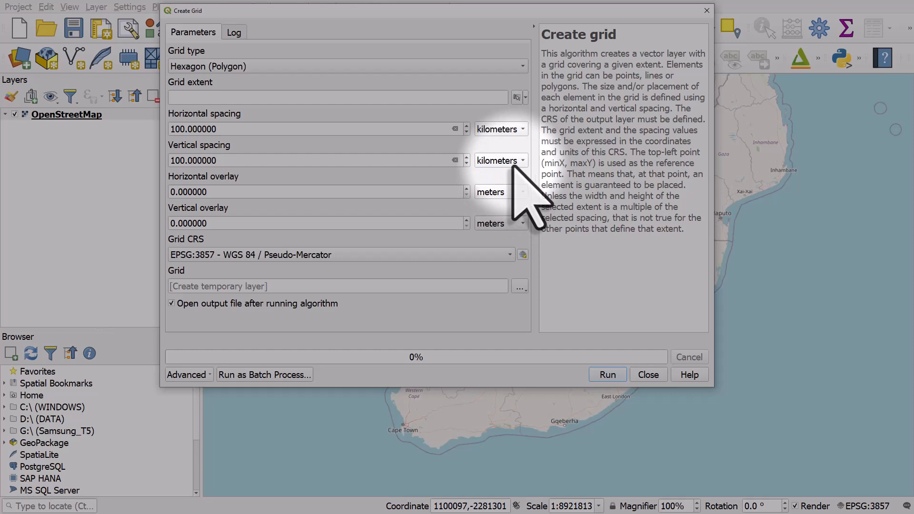
mouse_move(271, 270)
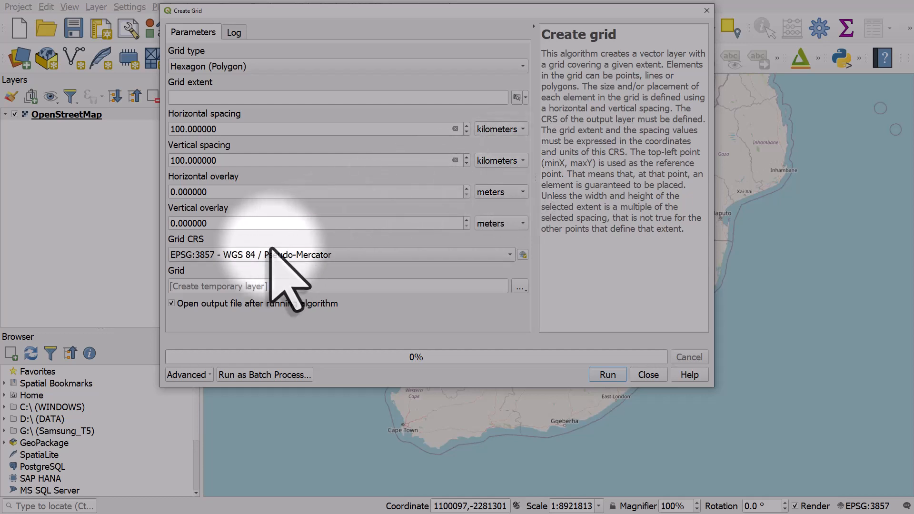
mouse_move(218, 262)
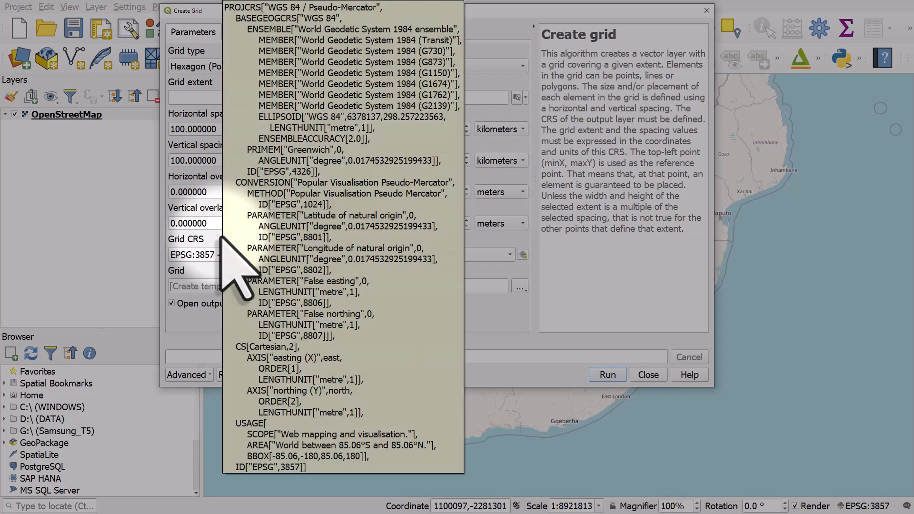
Save the grid output to GeoPackage 100km-grid with layer name 100km-grid
click(519, 286)
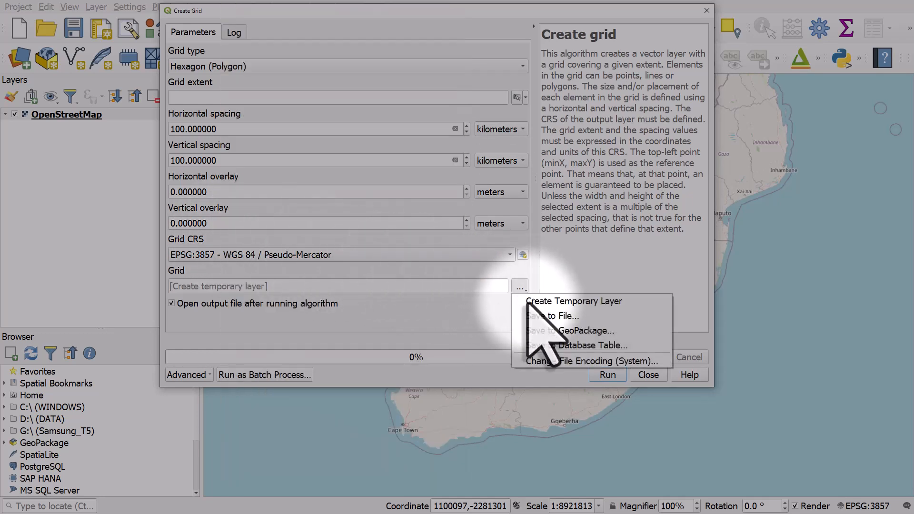
mouse_move(557, 339)
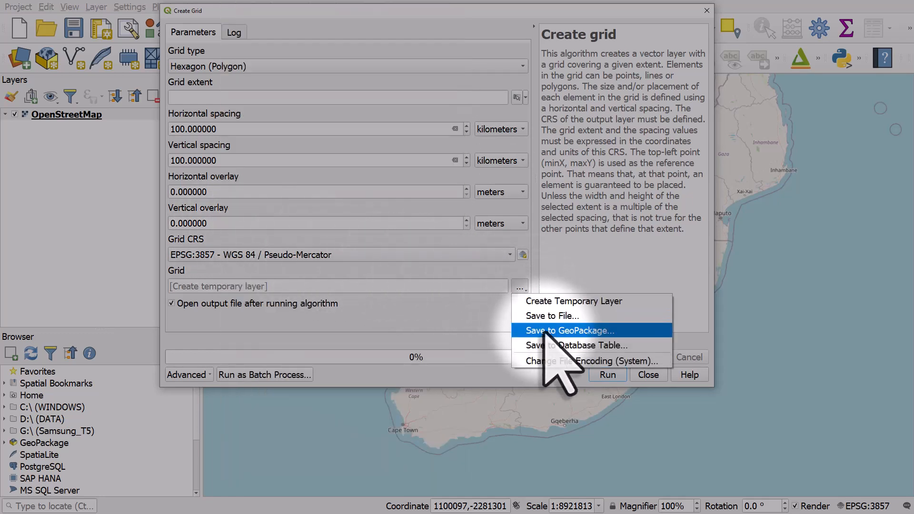
click(569, 330)
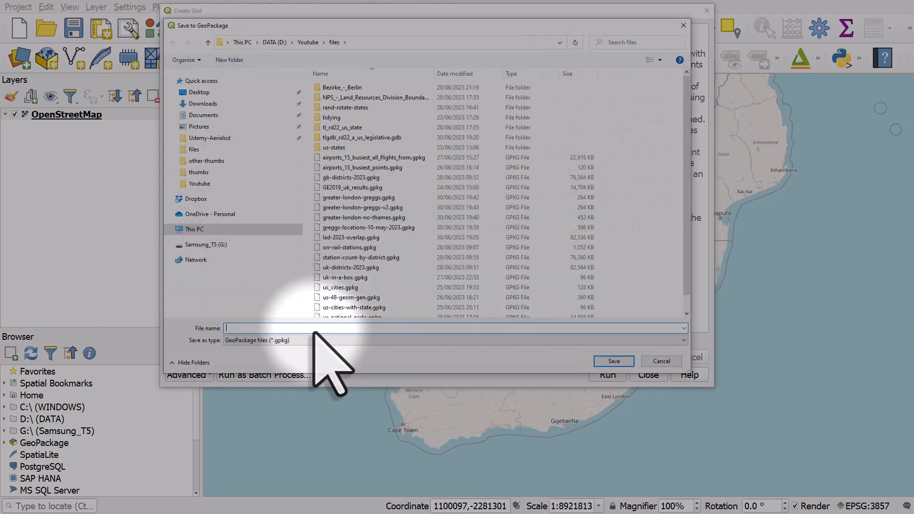
text(100km-g)
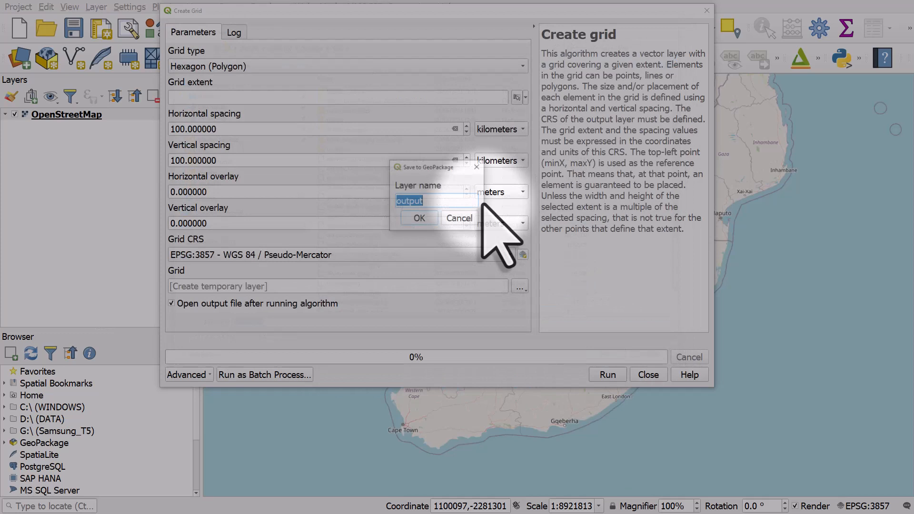
text(1)
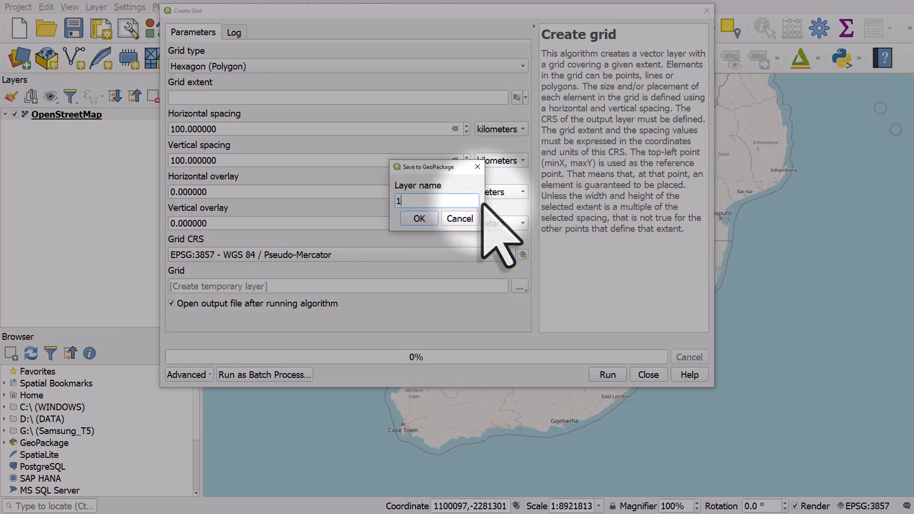
text(00km-)
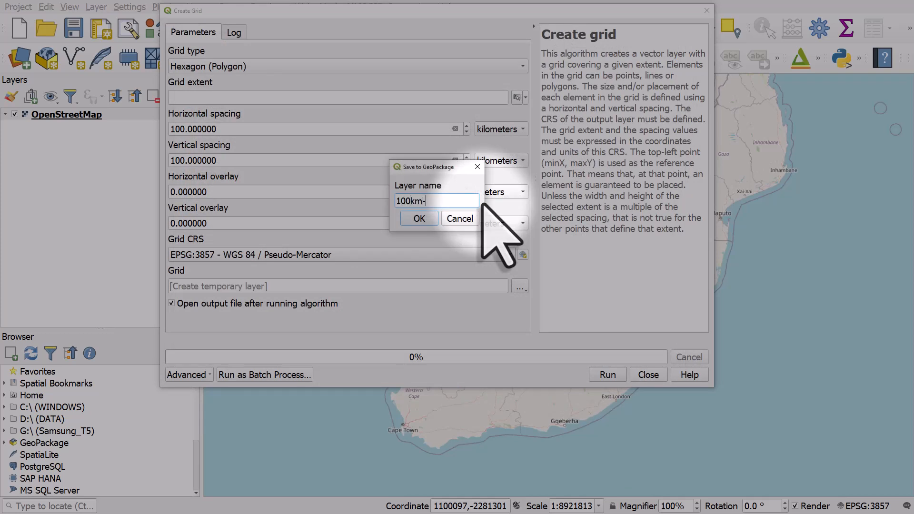
click(418, 218)
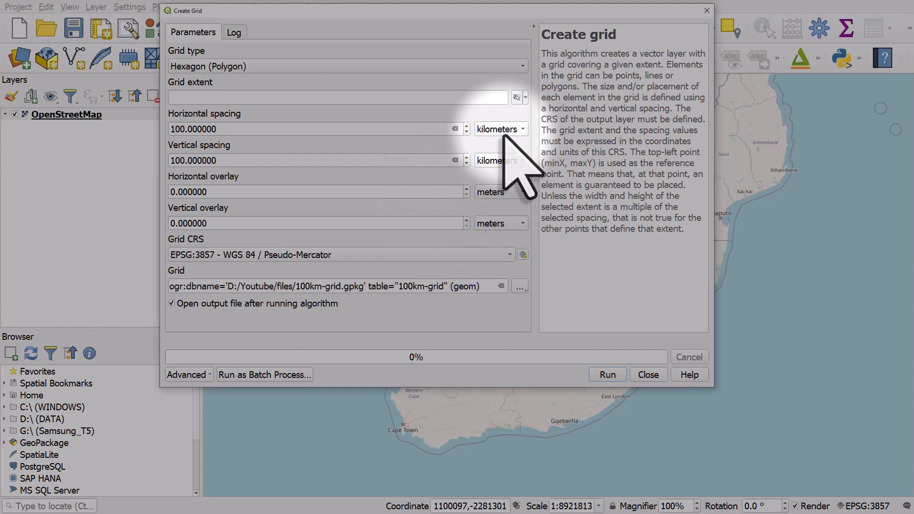
mouse_move(519, 97)
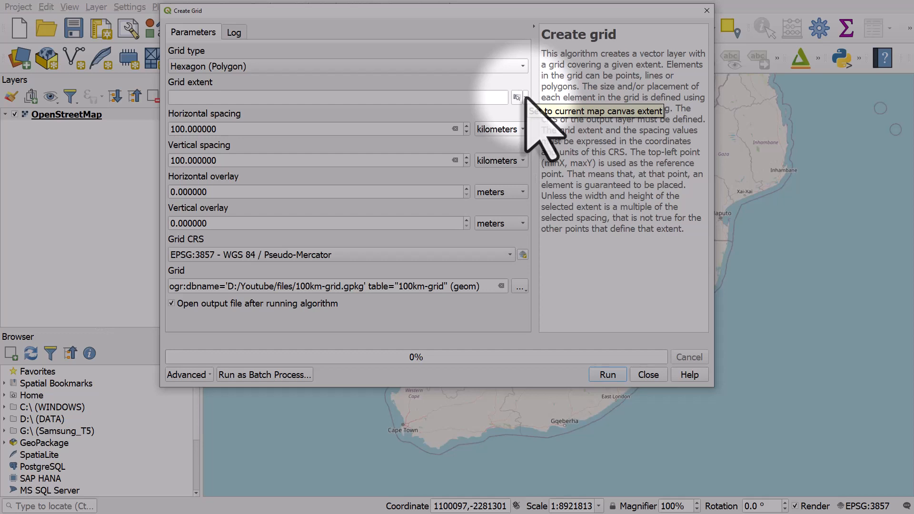
Set the grid extent to the current map canvas extent
click(517, 97)
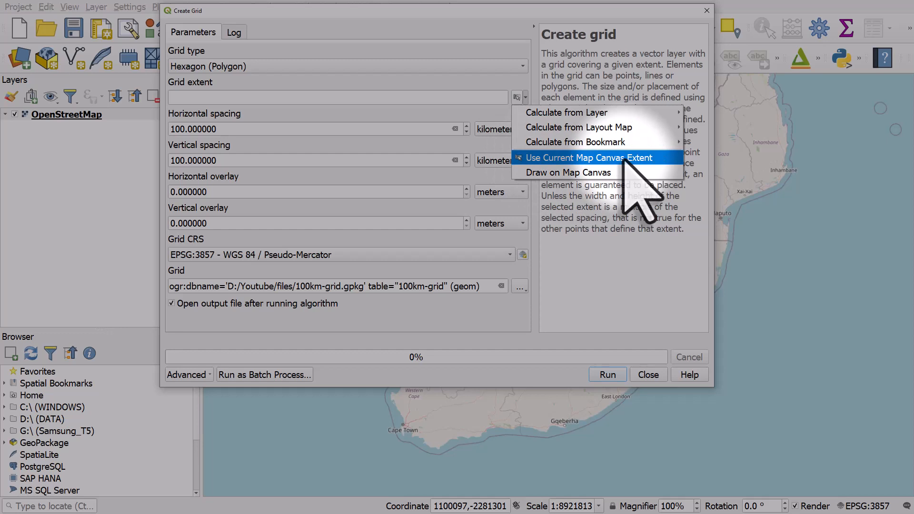
click(588, 158)
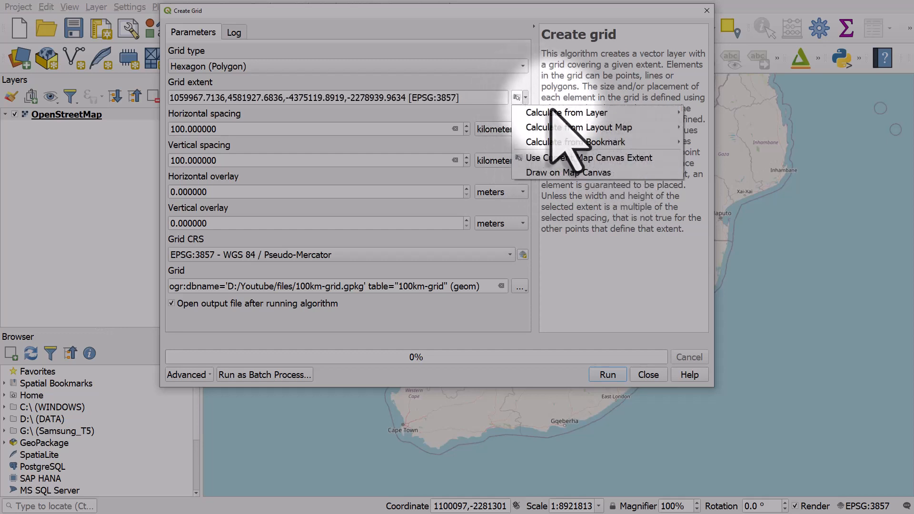
mouse_move(568, 167)
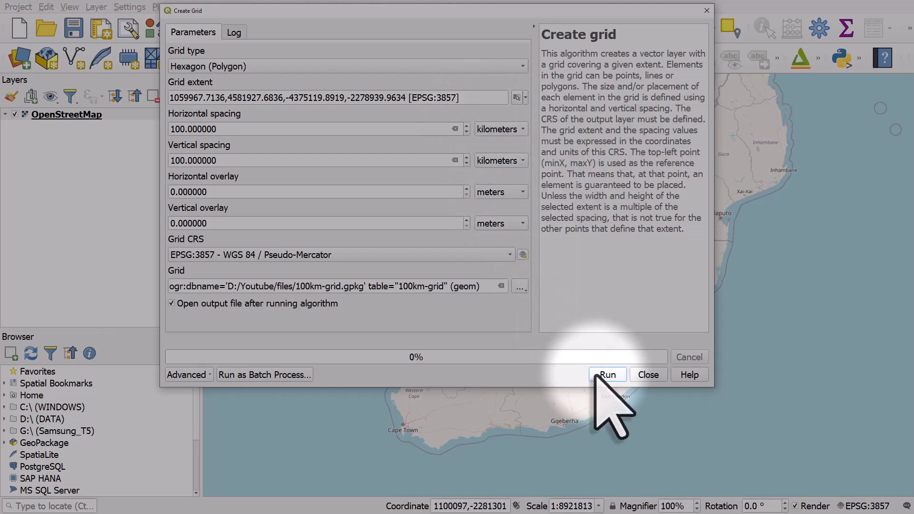
Run the tool to generate the 100 km hexagon grid layer and close it
click(607, 375)
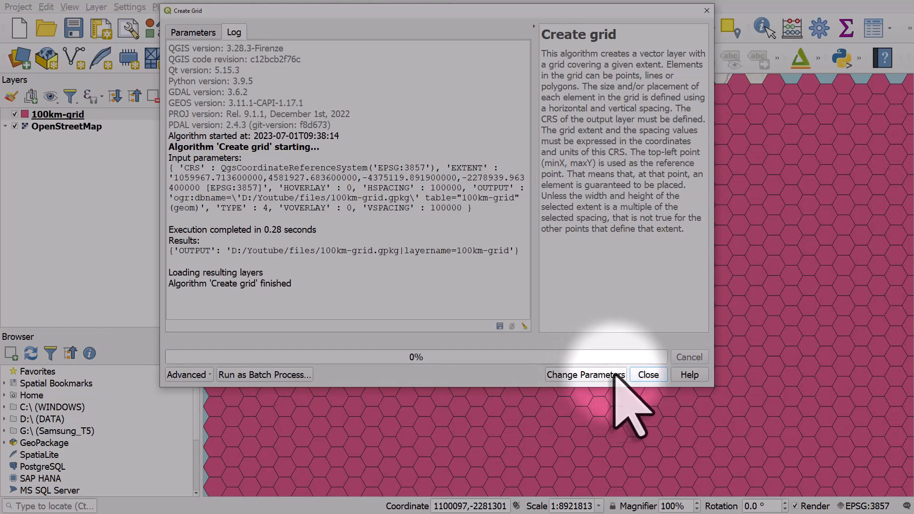
click(647, 374)
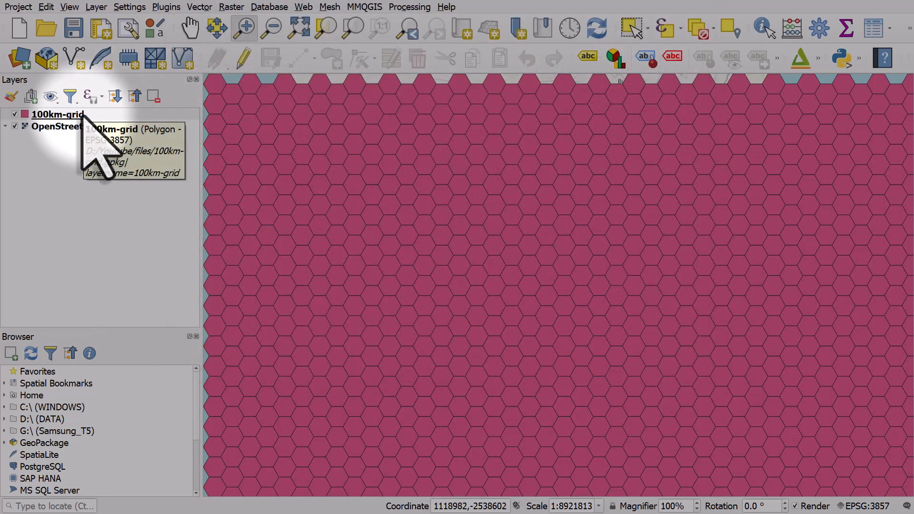
Reopen Create Grid from Vector > Research Tools for a fresh grid
click(198, 7)
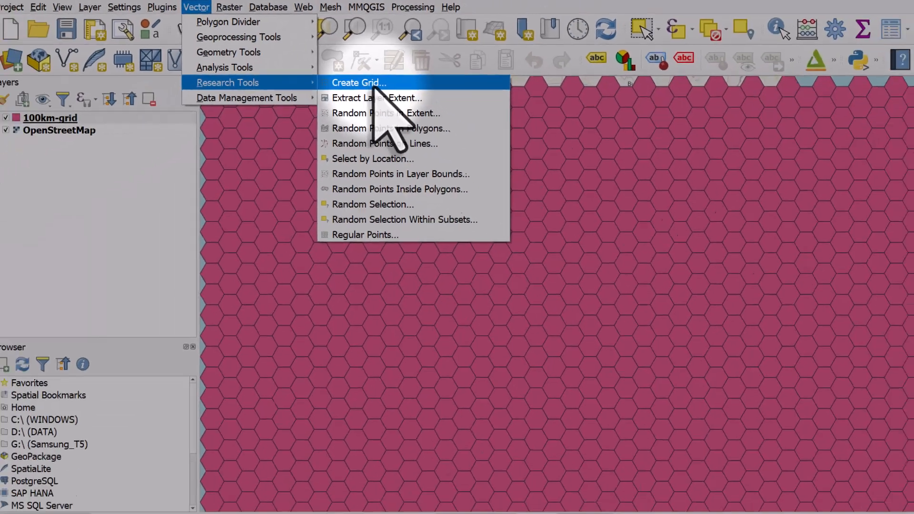
click(358, 82)
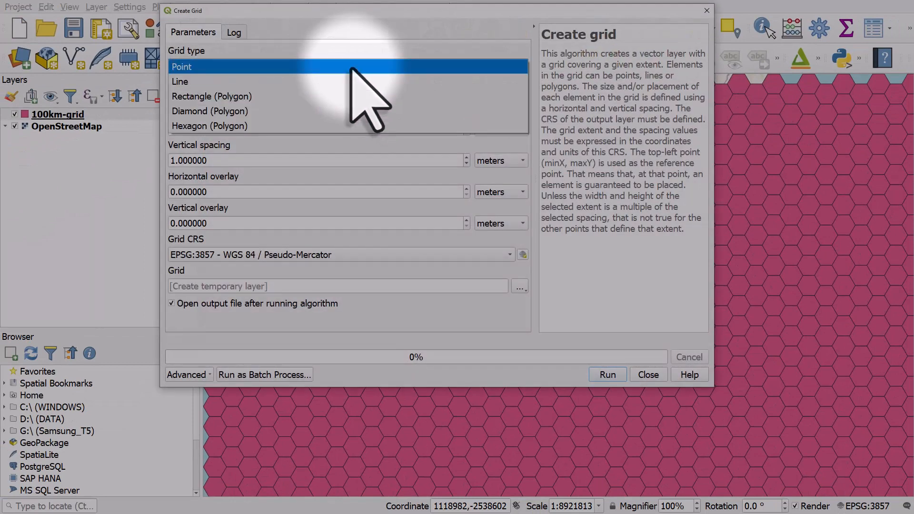